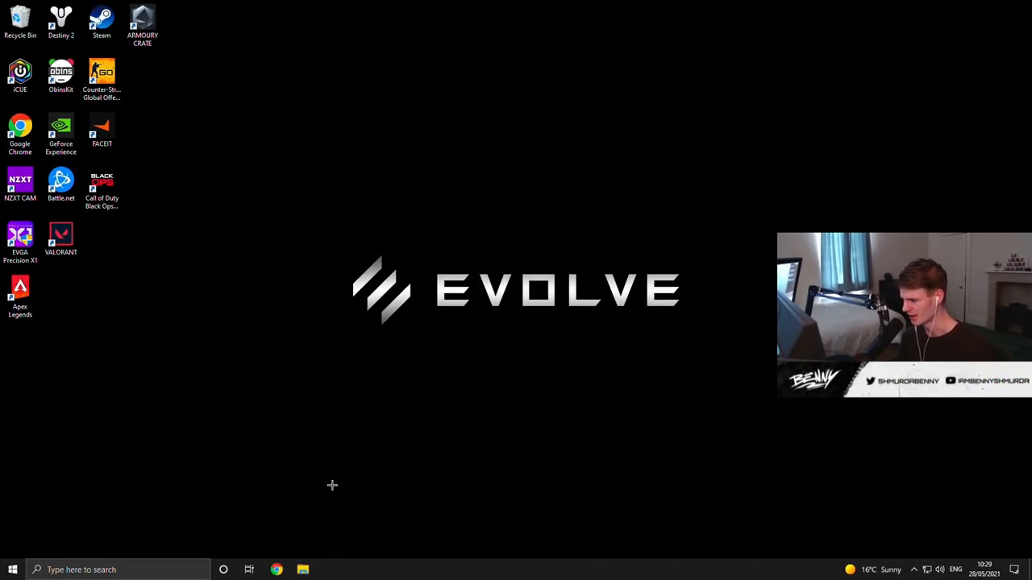
mouse_move(261, 476)
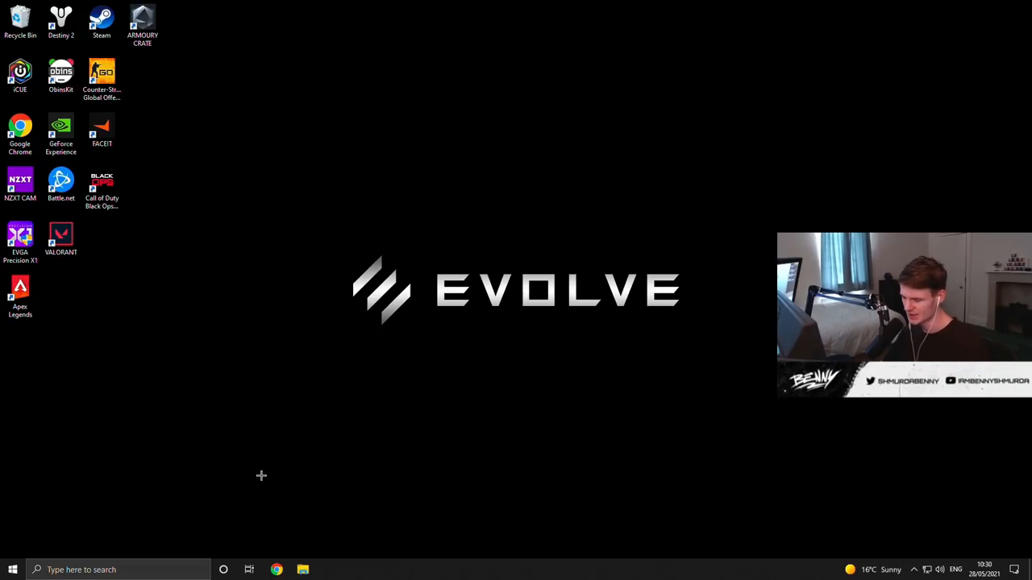
mouse_move(156, 525)
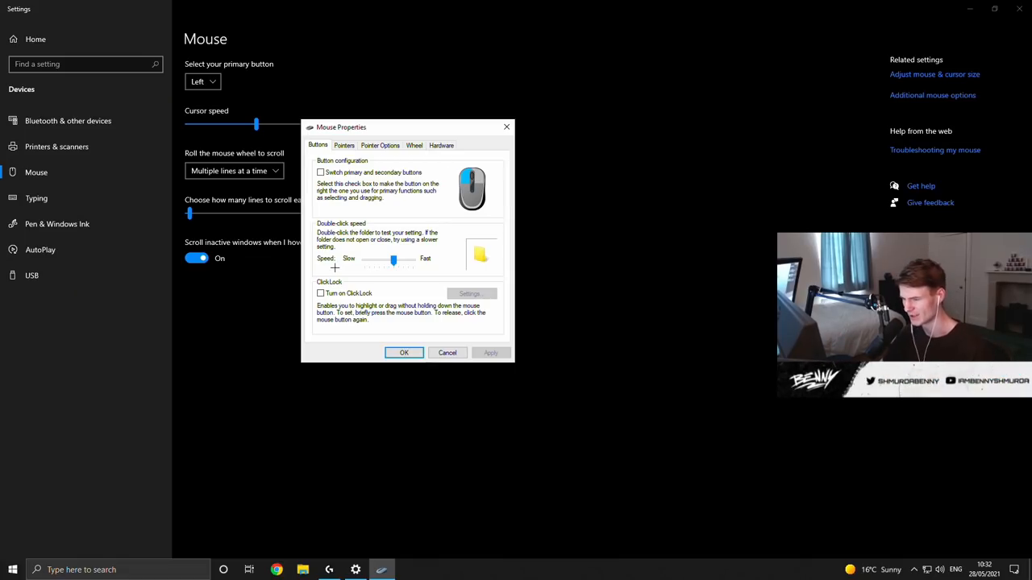
Open the classic Mouse Properties window via Additional mouse options in Windows Settings
left_click(380, 145)
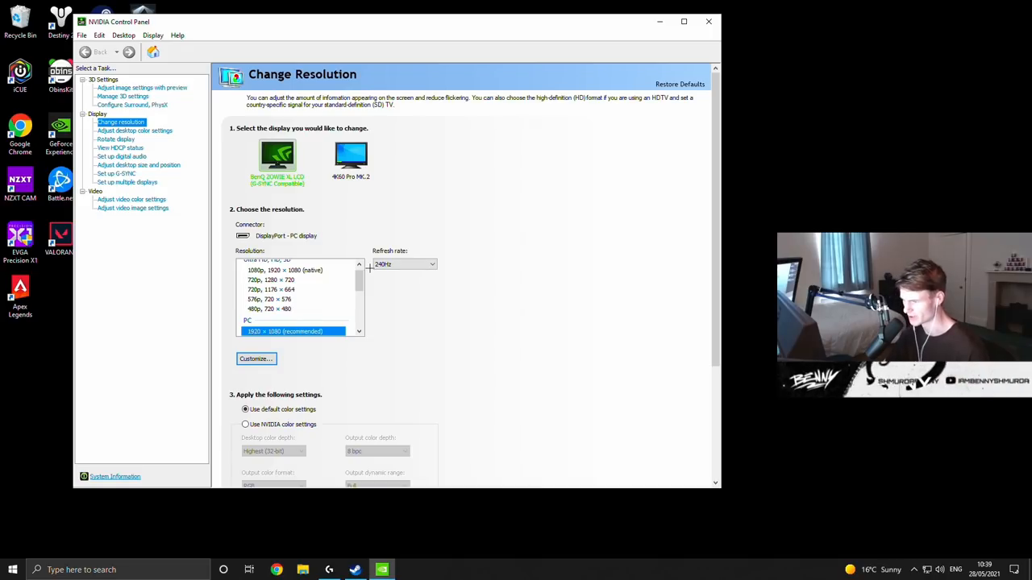
Select Change resolution for the BenQ monitor at 1920 × 1080, 240Hz
left_click(122, 96)
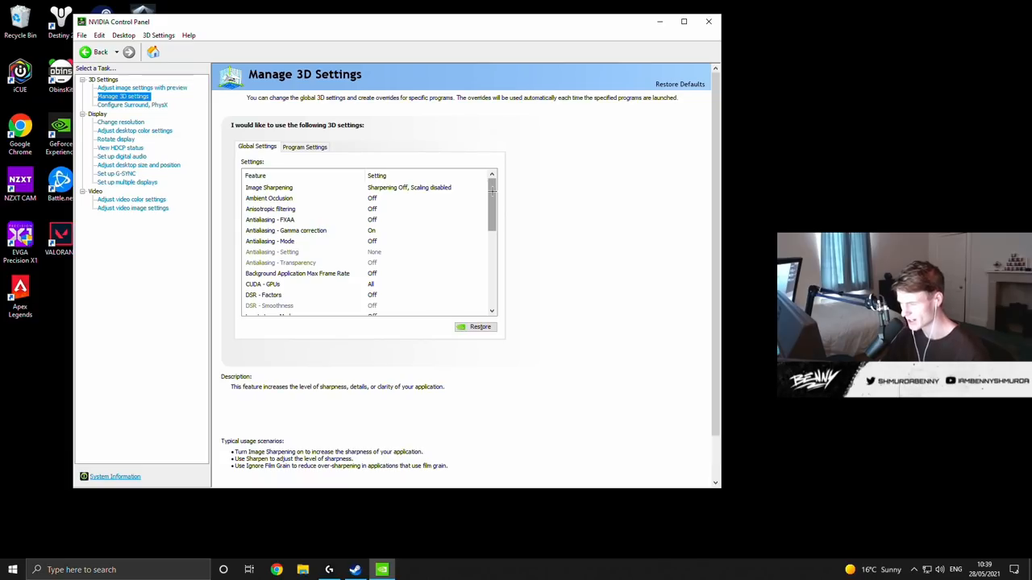
left_click(143, 87)
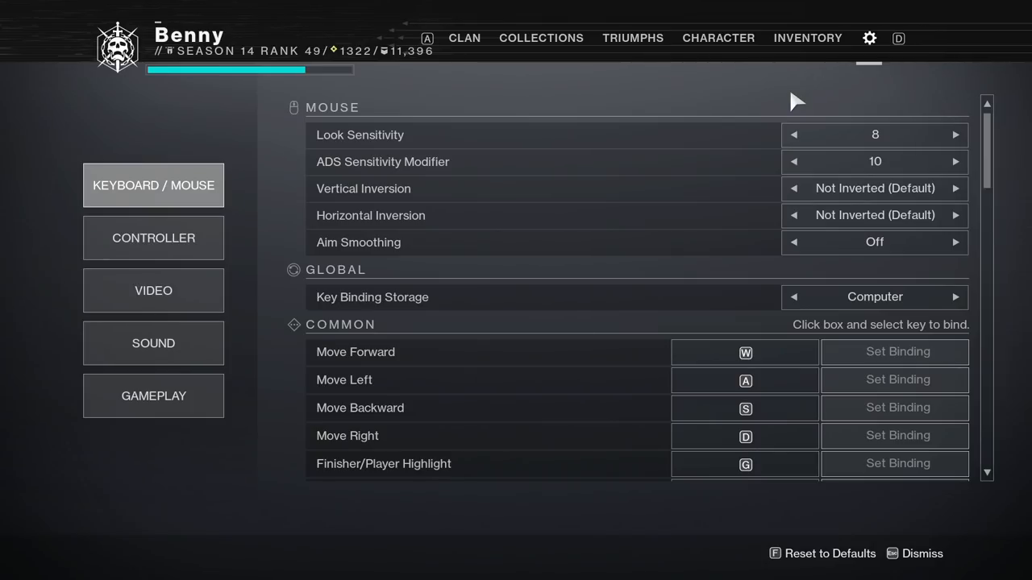
Scroll the Keyboard/Mouse settings past sensitivity 8, ADS modifier 10 and aim smoothing off
scroll("down", 3)
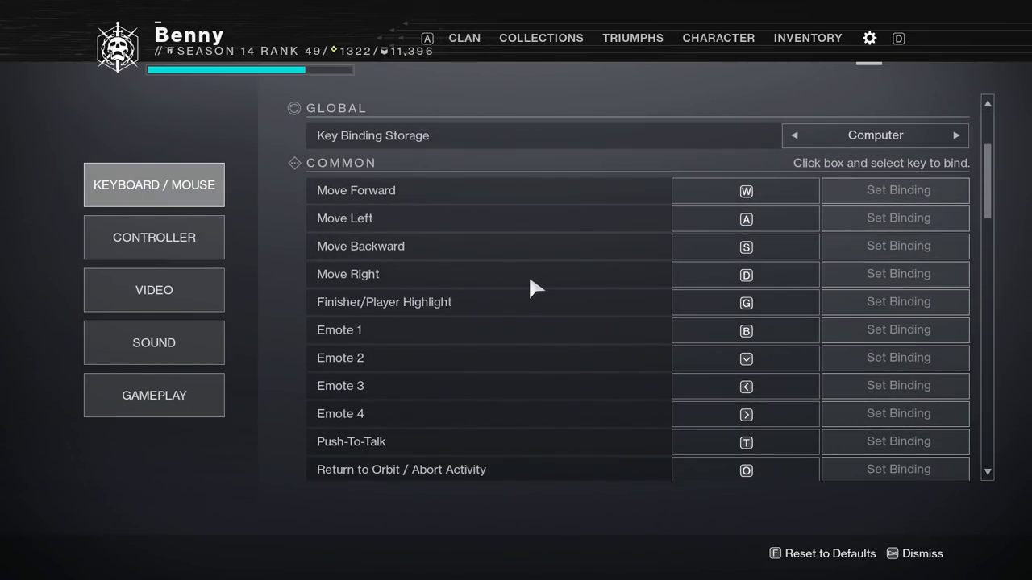
scroll("down", 3)
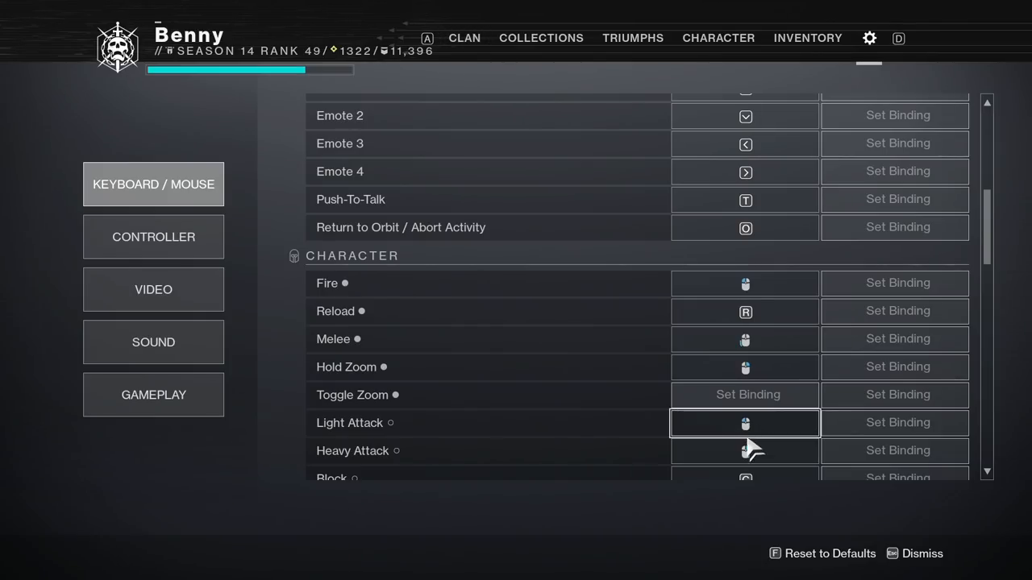
mouse_move(762, 427)
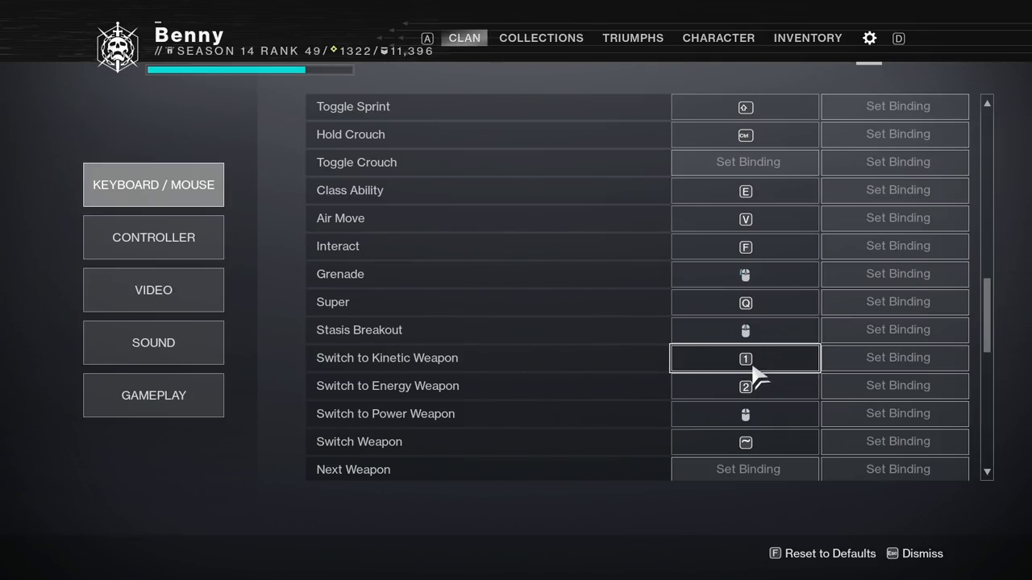
Scroll down the key bindings list toward the UI shortcut bindings like Deploy Ghost
scroll("down", 3)
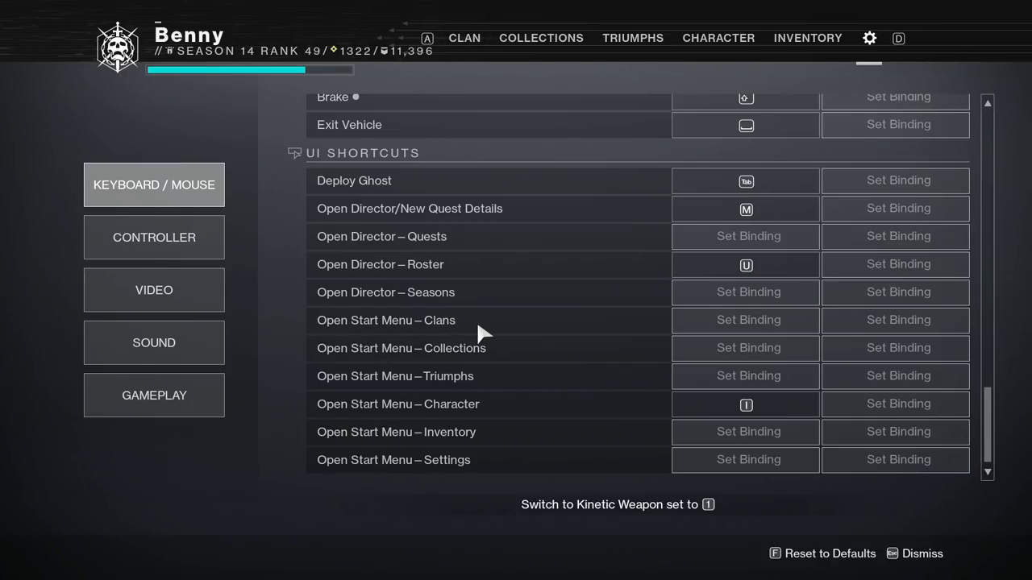
Switch to the Video settings, showing framerate cap 240 and field of view 105
left_click(153, 290)
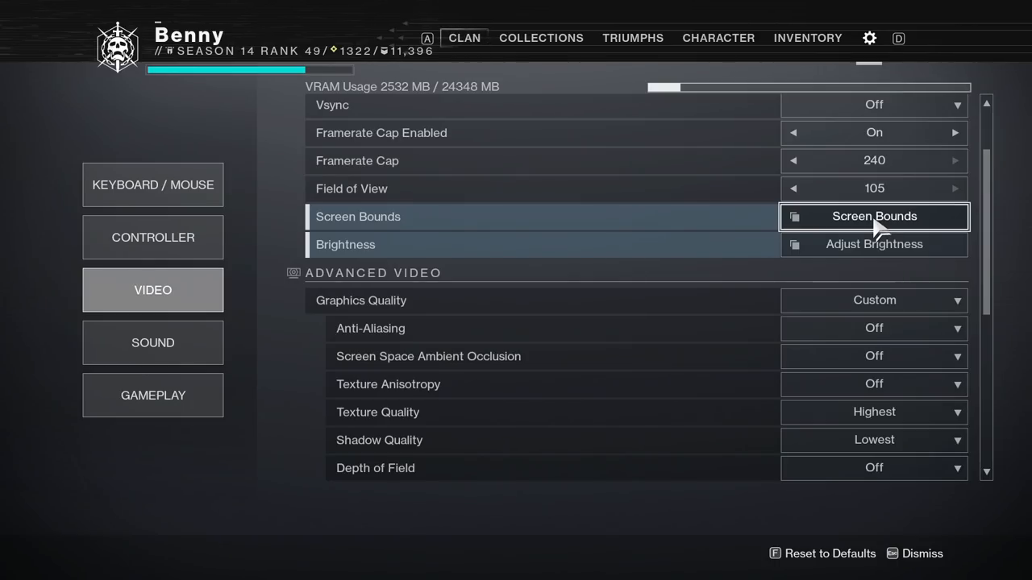
Bring up the Screen Bounds adjustment screen
left_click(874, 243)
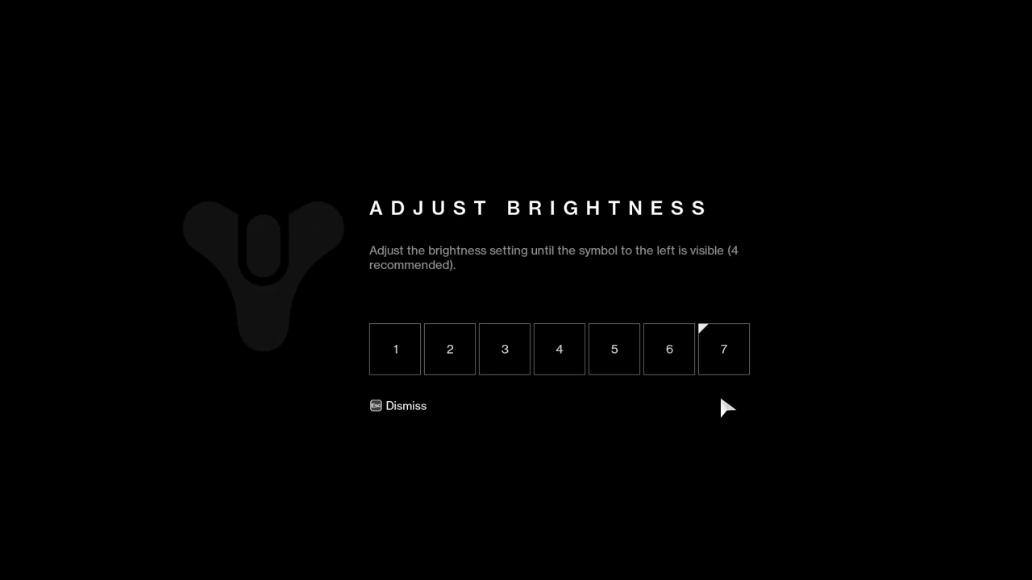
left_click(406, 406)
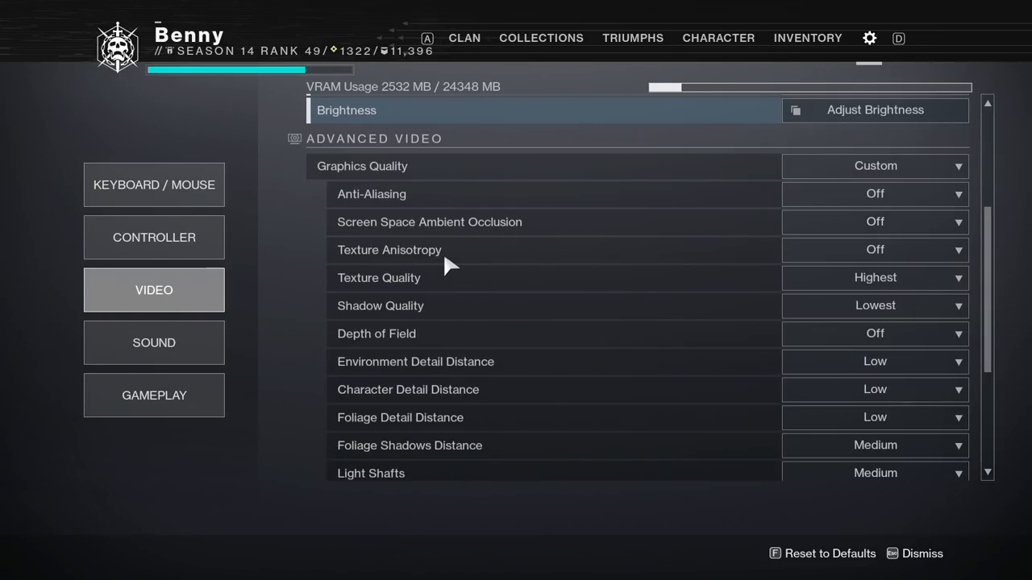
mouse_move(873, 277)
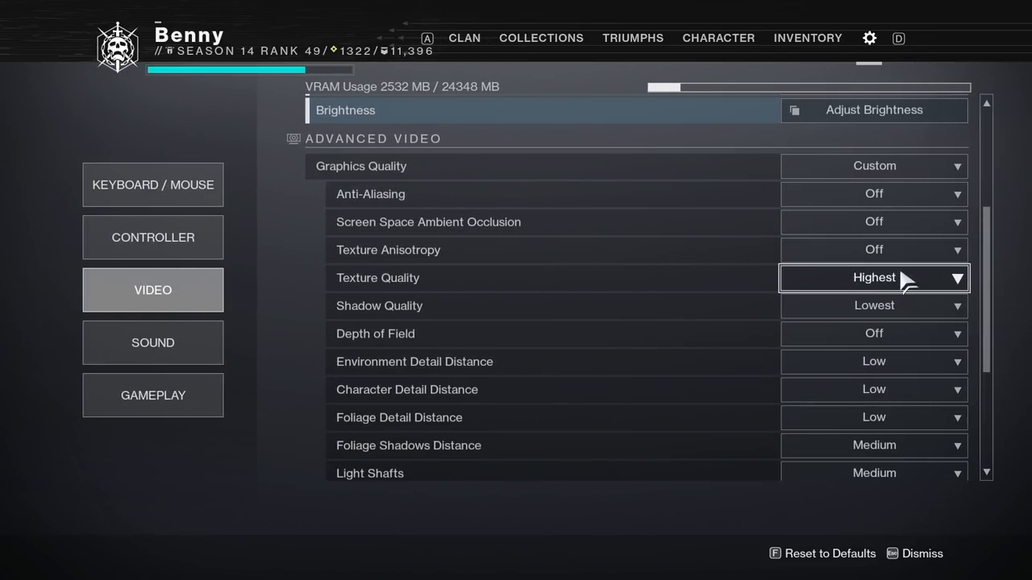
Move from Advanced Video to the Sound settings page
left_click(153, 342)
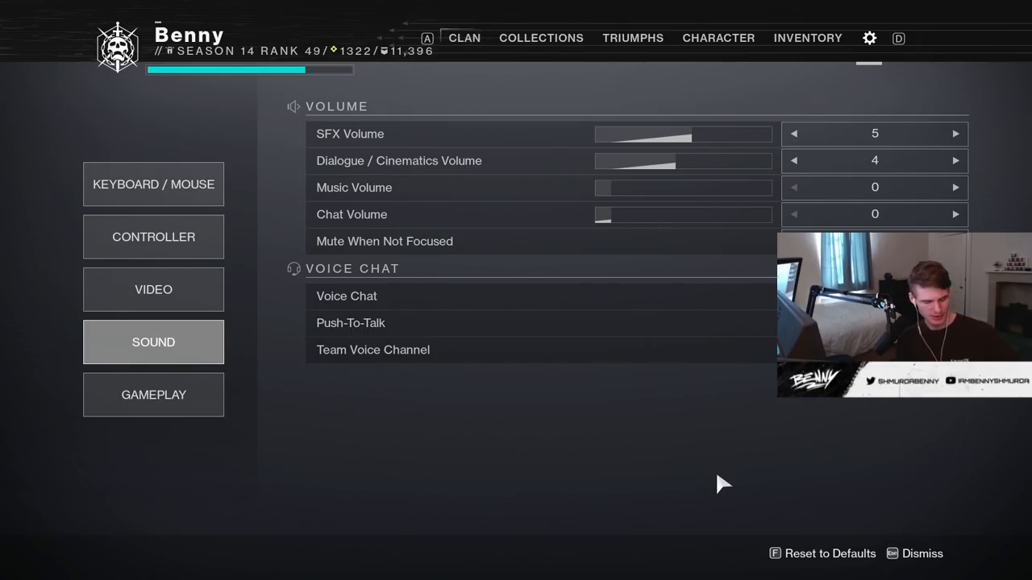
Move to the Gameplay settings with reticle location and clan invite options
left_click(153, 395)
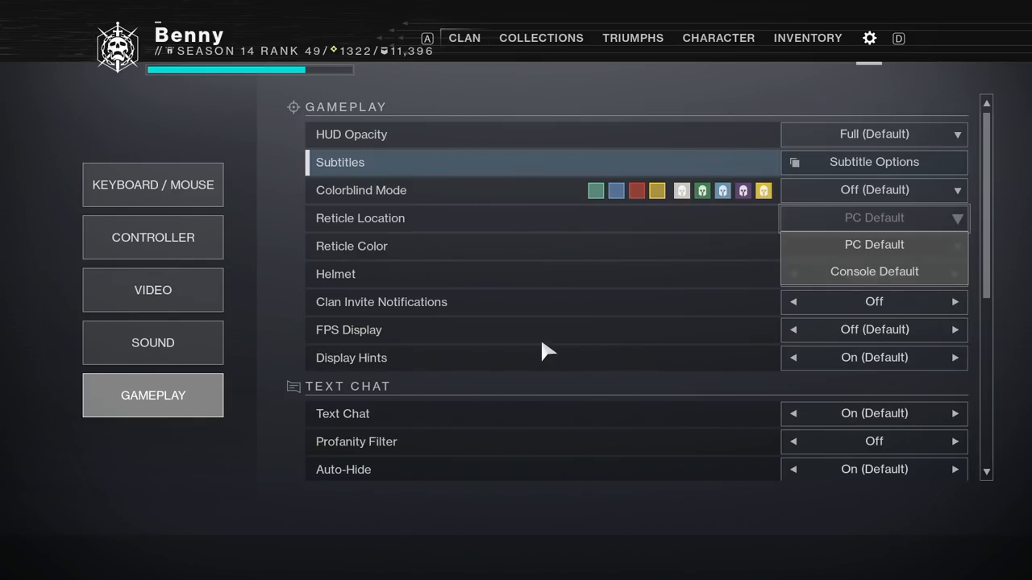